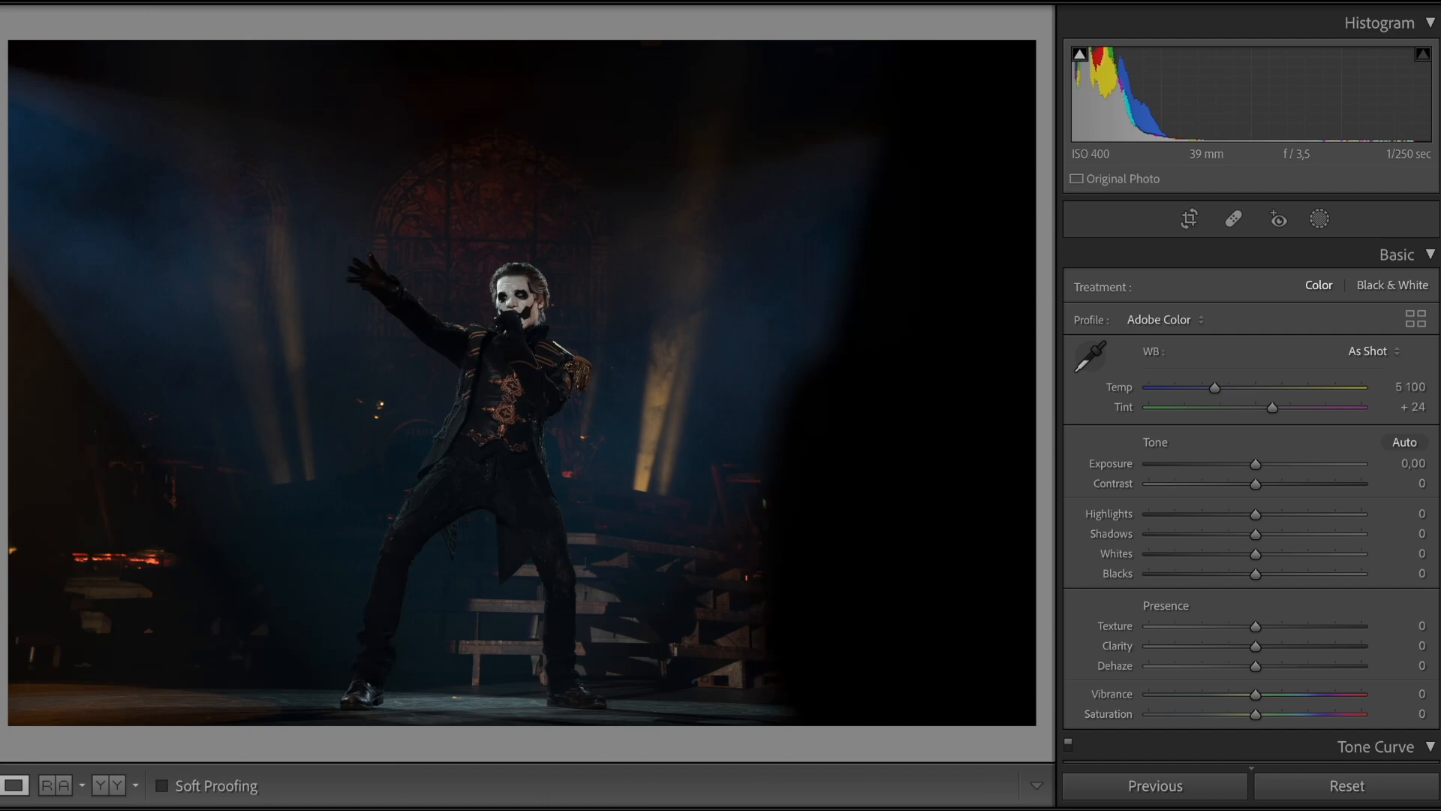
Set exposure +1.45, blacks −42, clarity +43 and dehaze +23 on the singer photo
left_click_drag(1255, 464, 1283, 463)
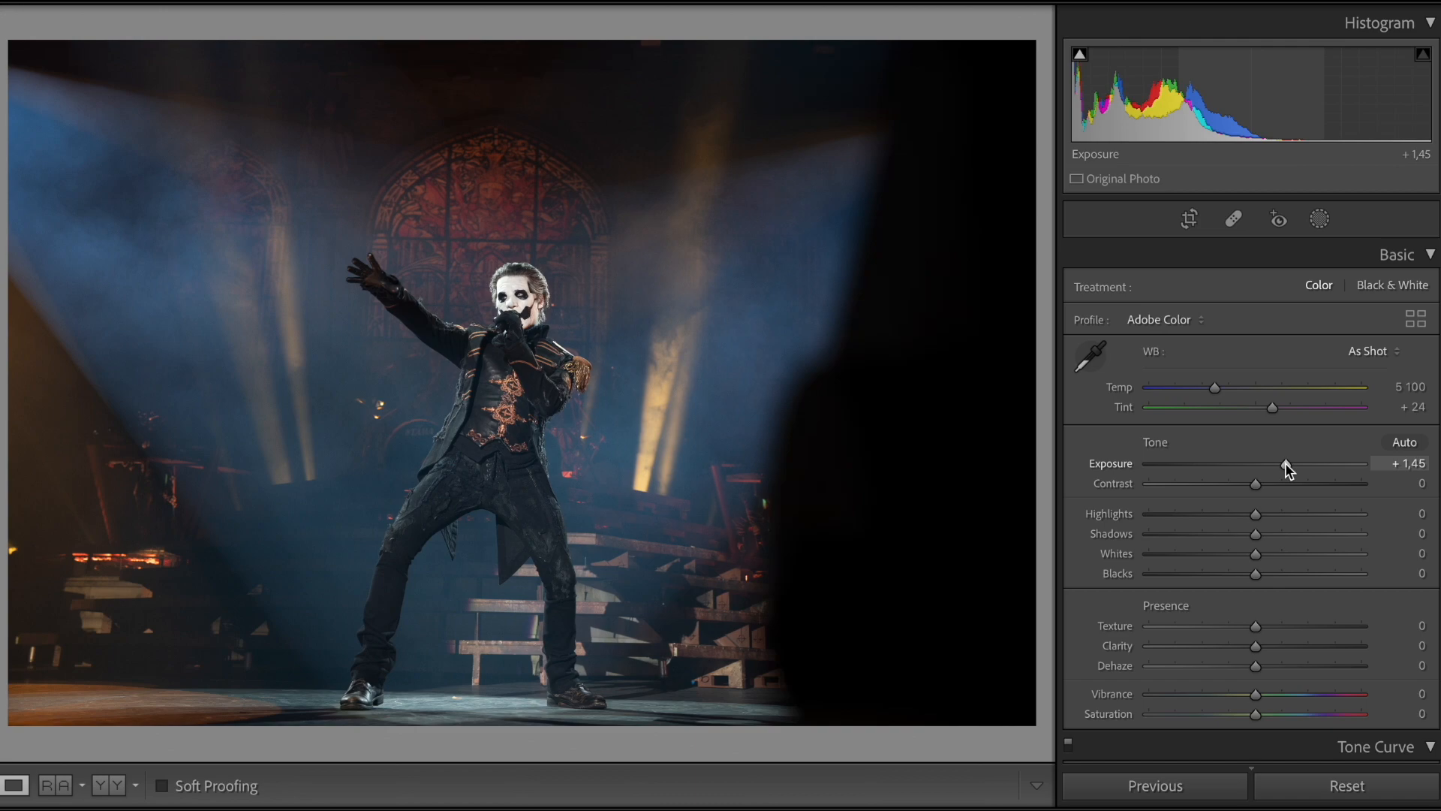
left_click_drag(1254, 573, 1211, 573)
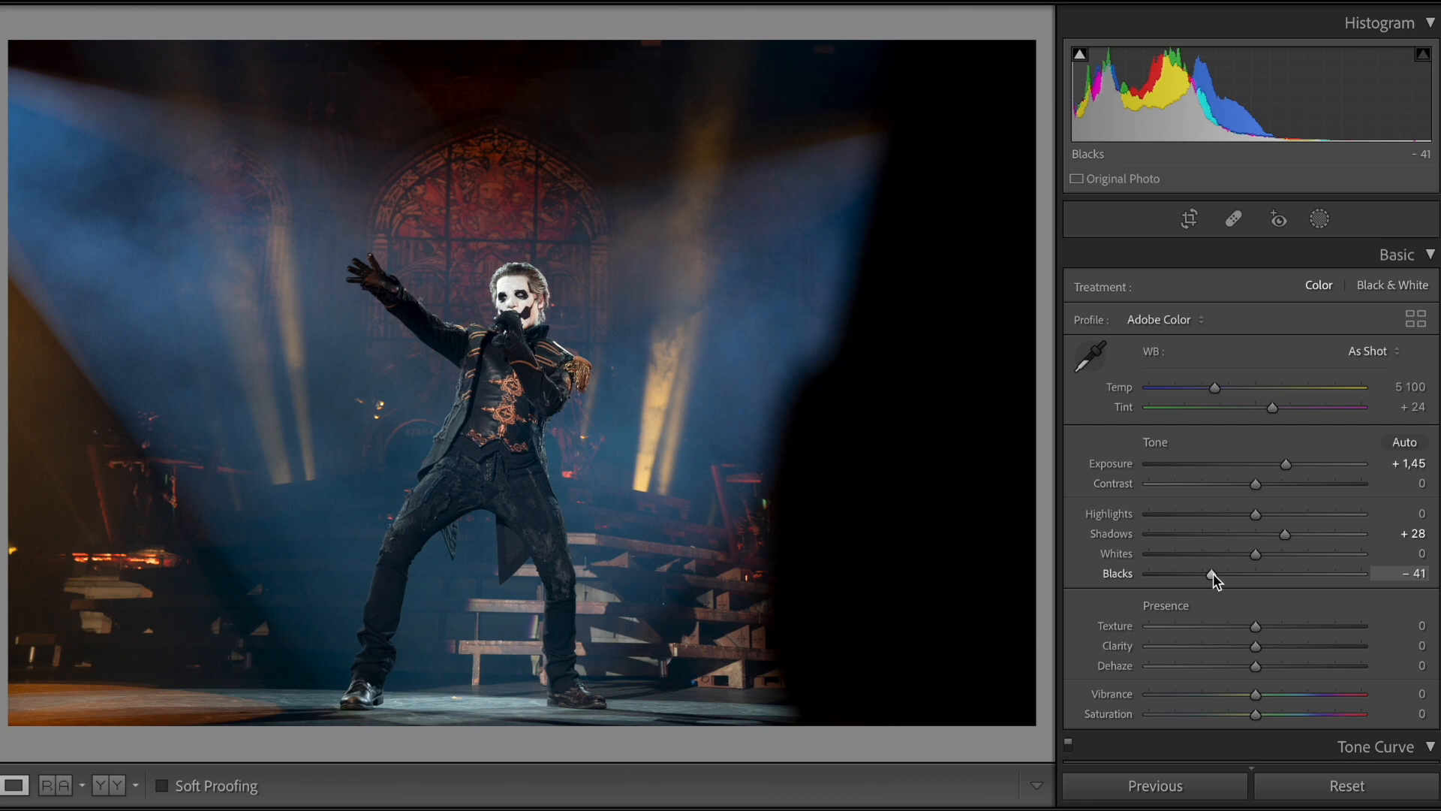
left_click_drag(1255, 645, 1300, 645)
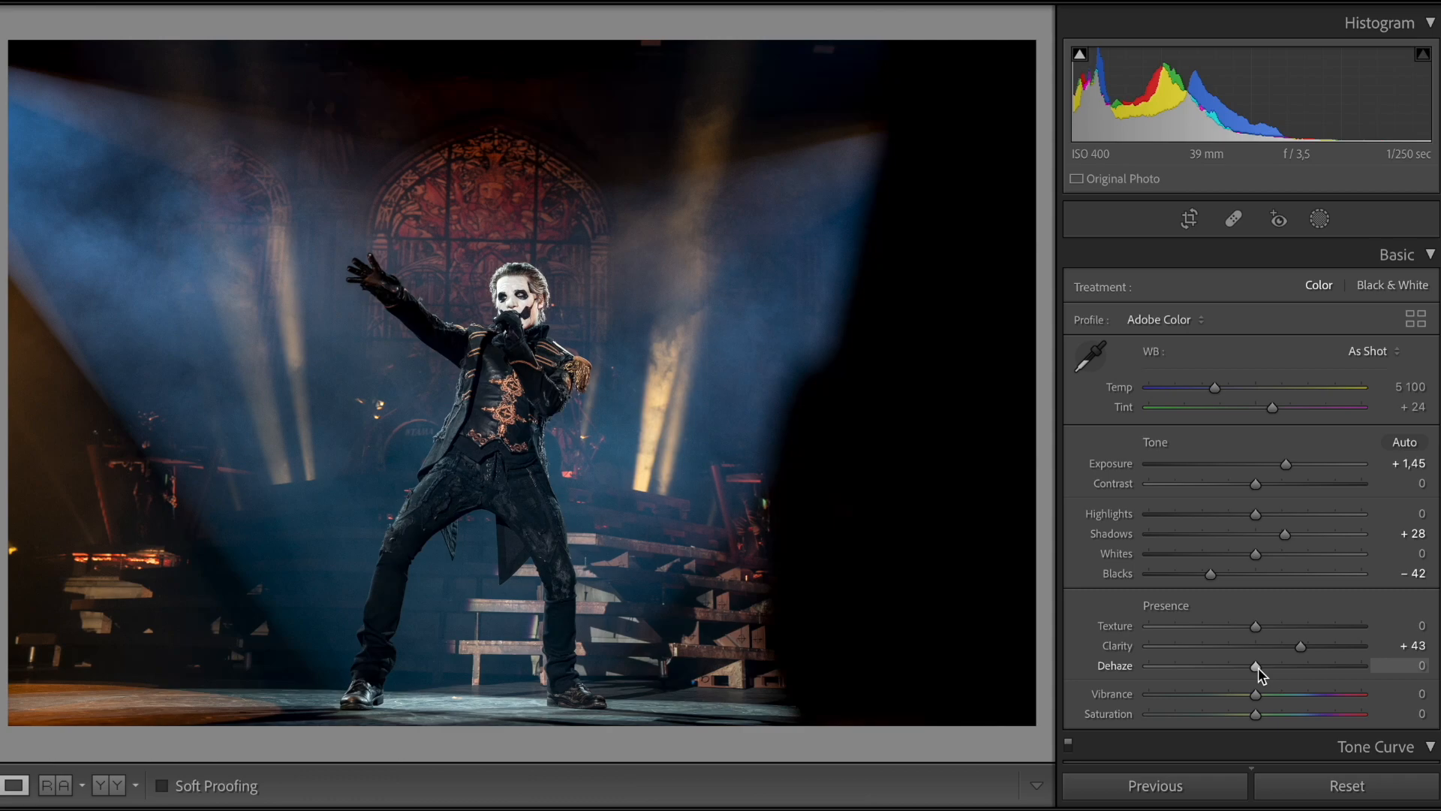
left_click_drag(1255, 665, 1300, 665)
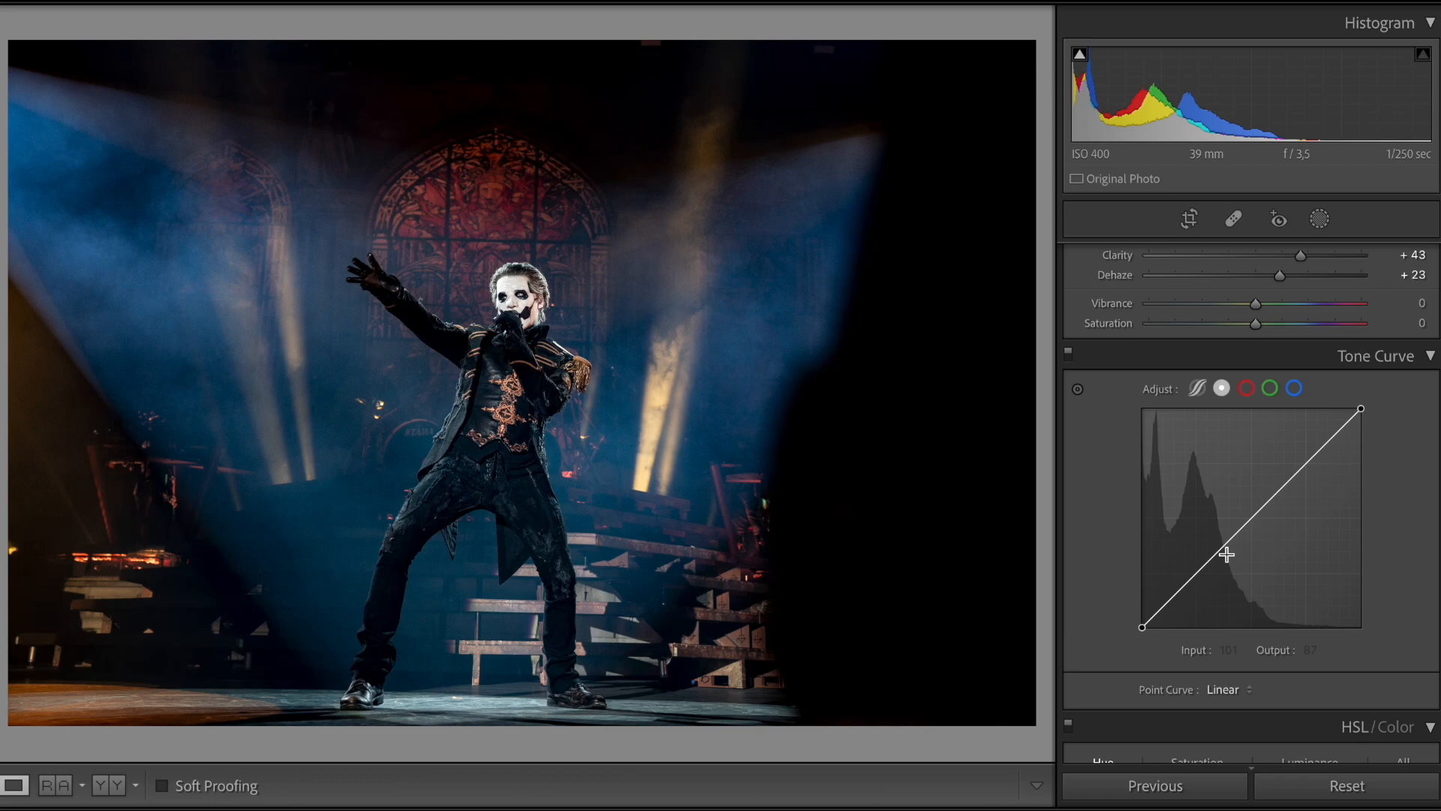
Apply the Medium Contrast point curve and lift the black point for matte shadows
left_click(1225, 689)
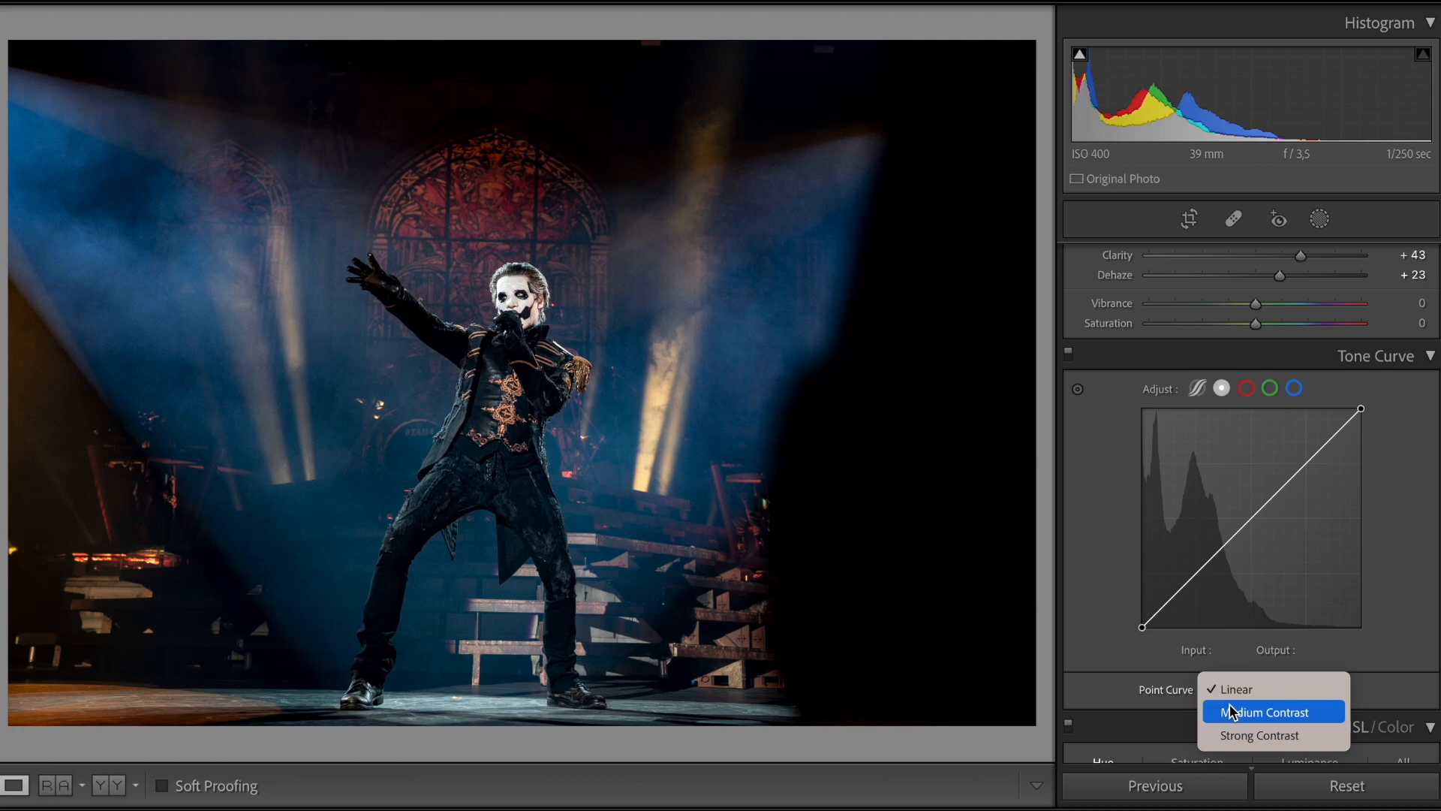
left_click(1272, 711)
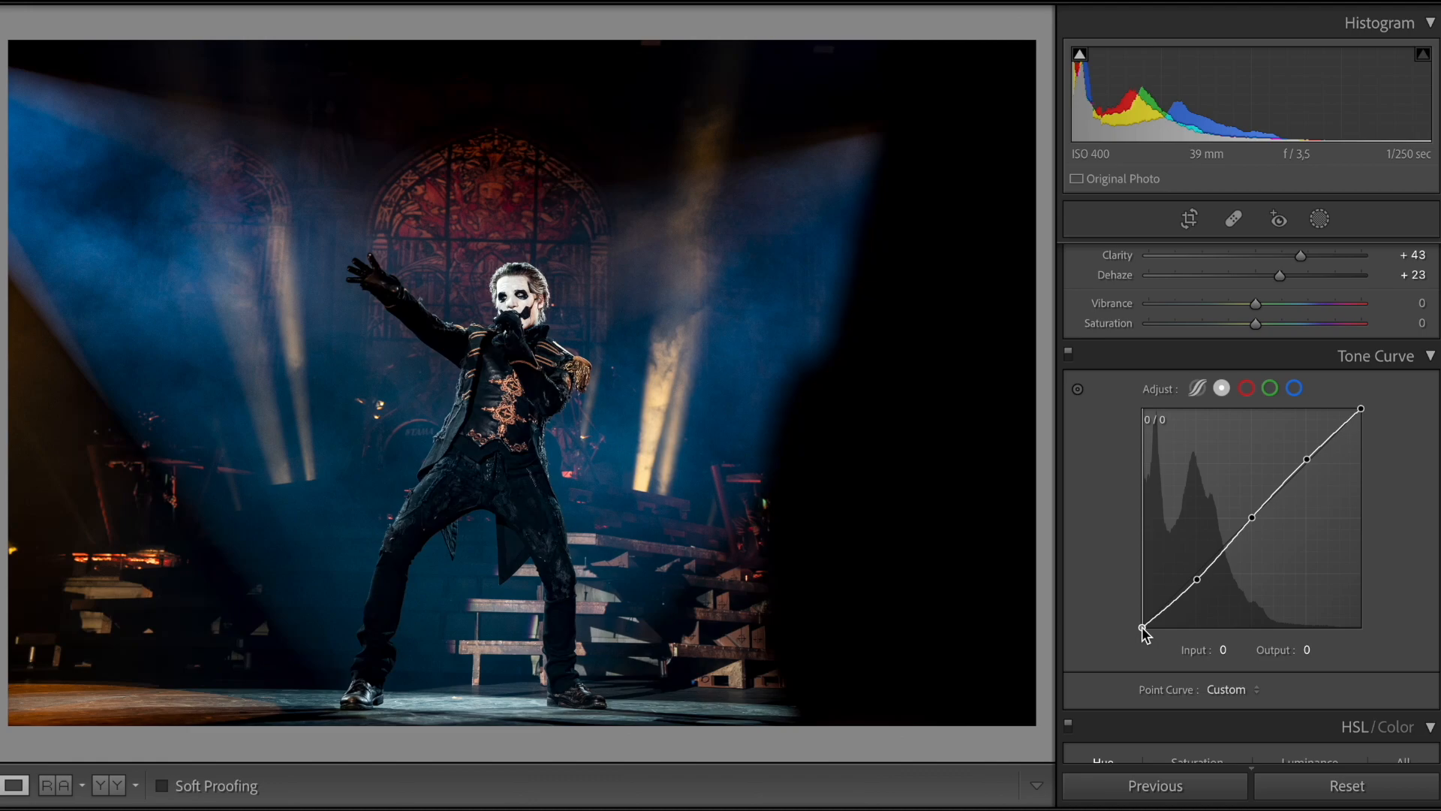
left_click_drag(1144, 628, 1149, 597)
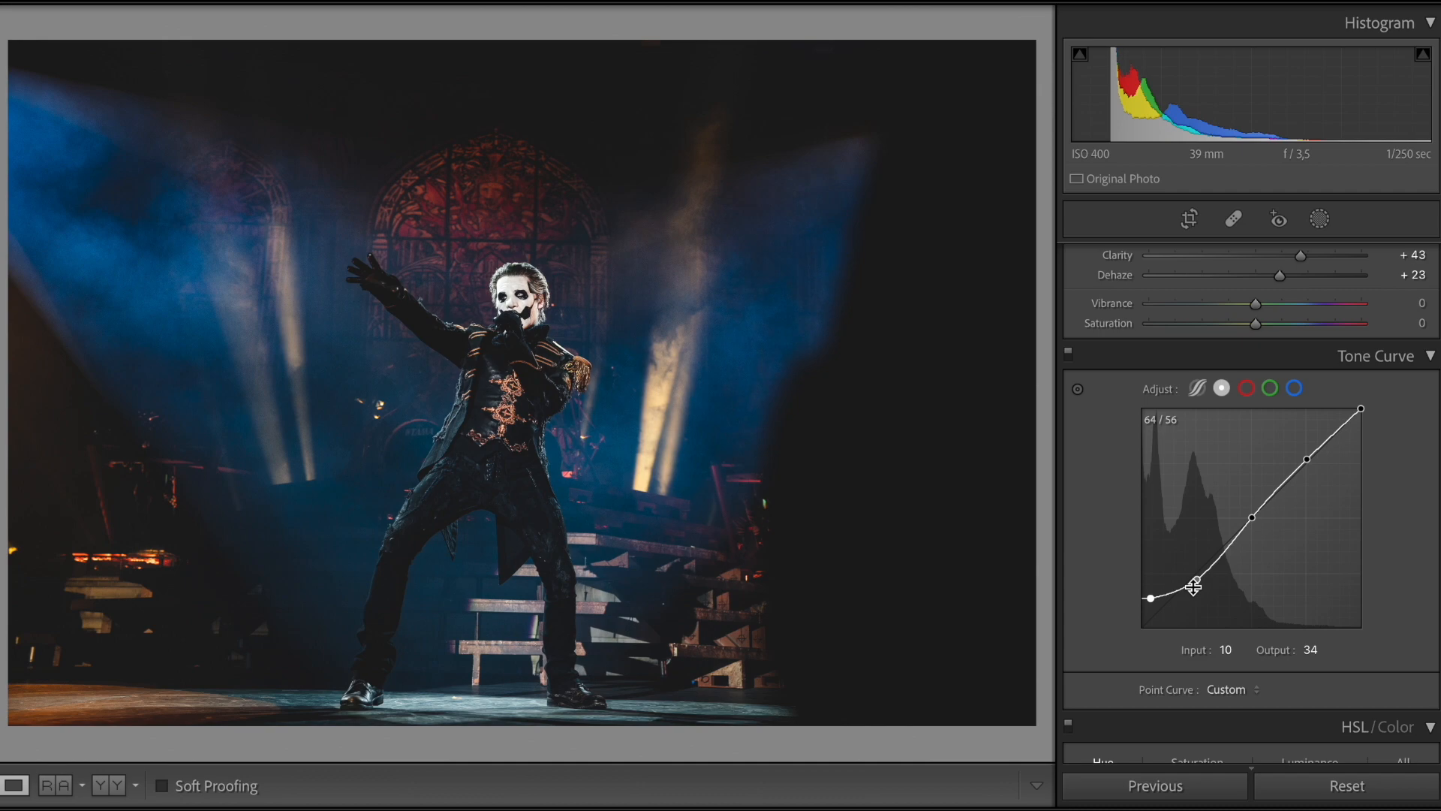
left_click_drag(1193, 593, 1198, 584)
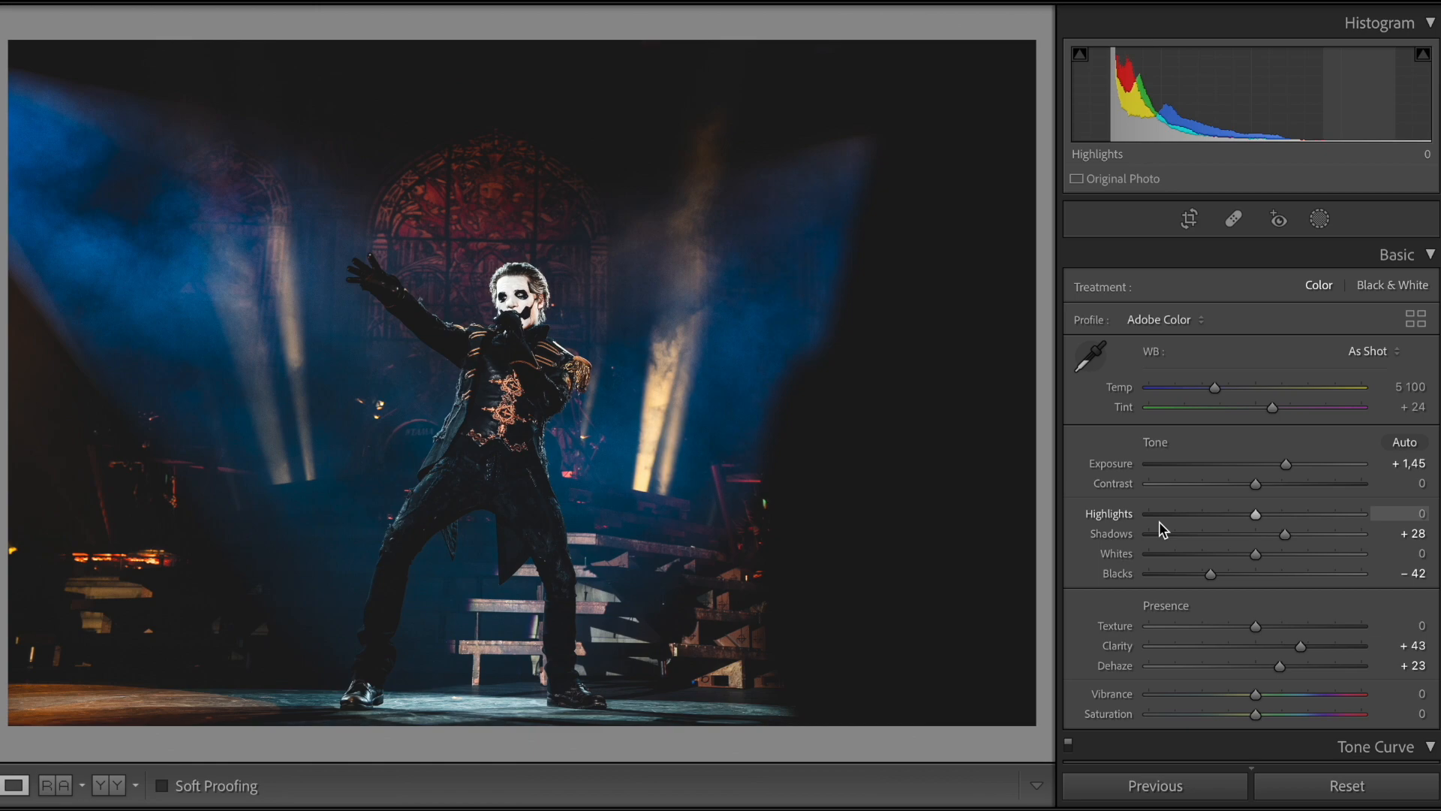
Create Mask 1 with Select Subject on the singer
left_click(1326, 219)
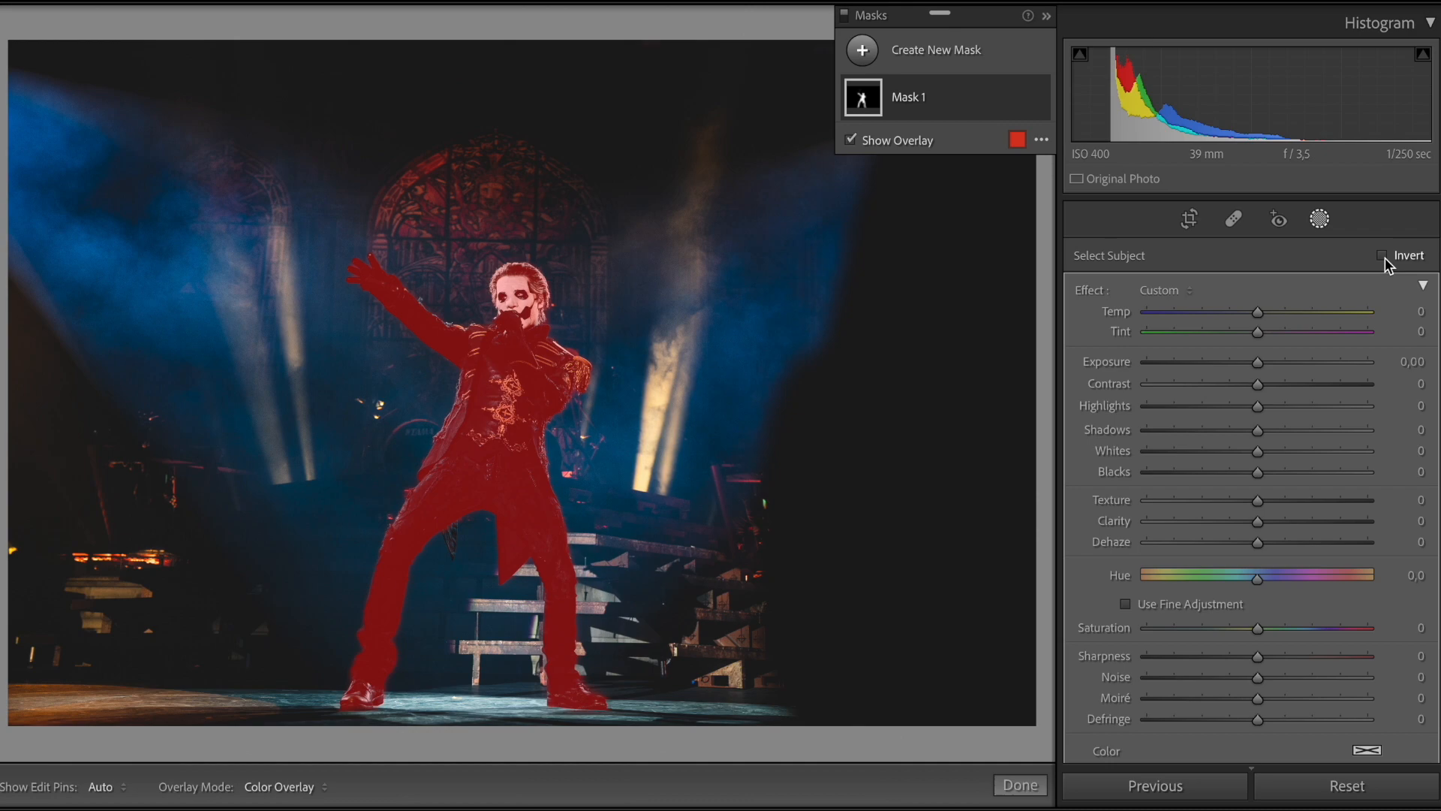
Invert Mask 1 to the background and warm it with temp 21, tint 5
left_click(1383, 255)
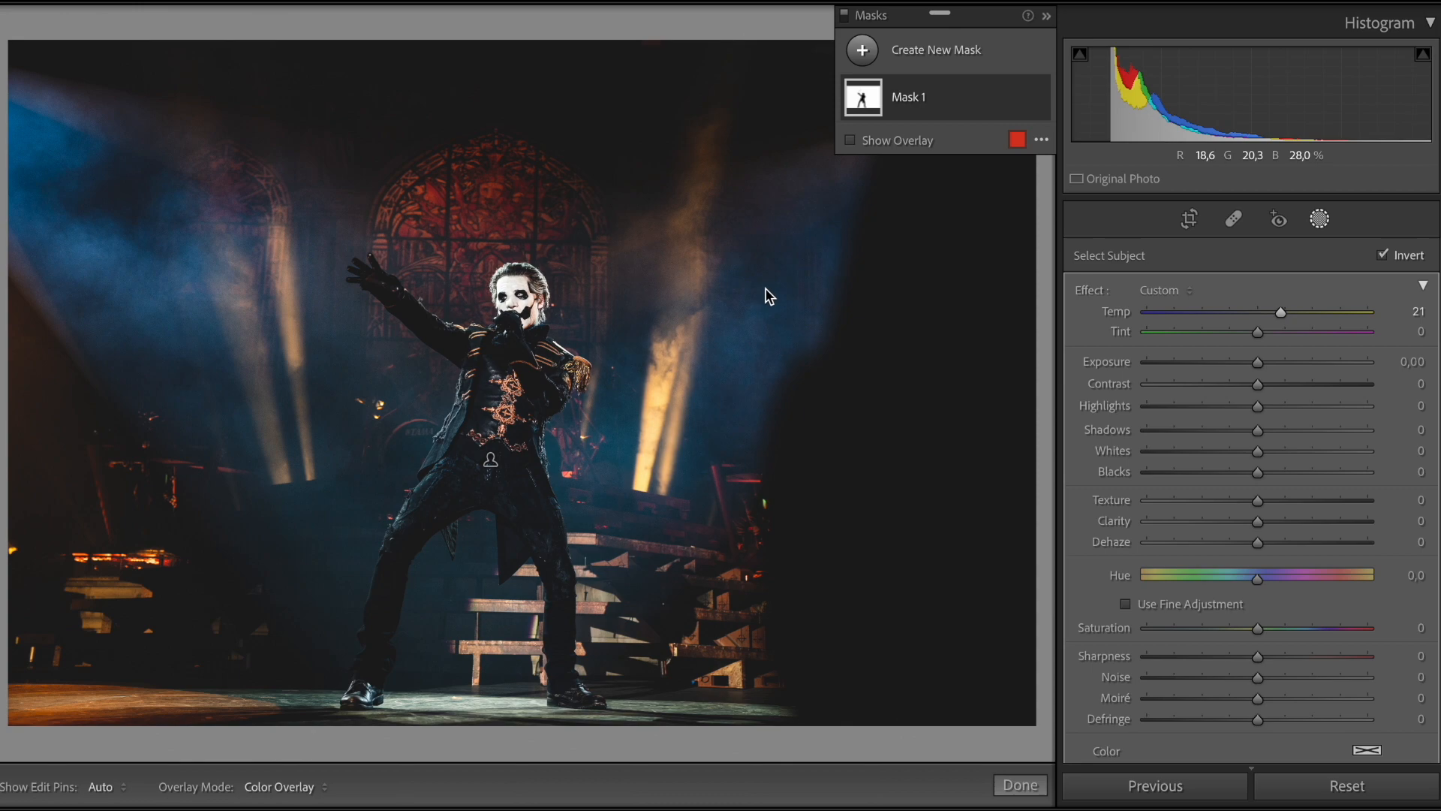
mouse_move(1257, 336)
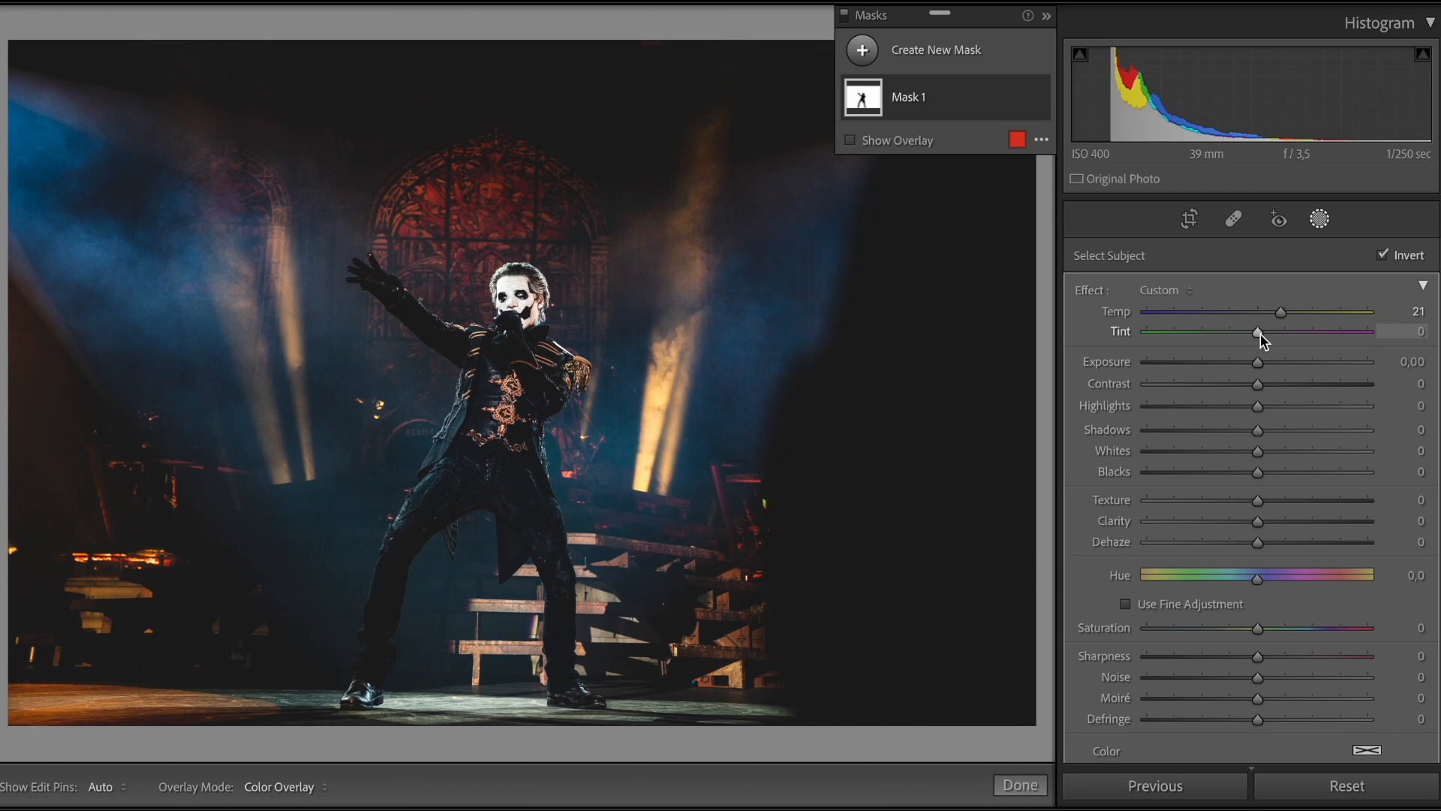
left_click_drag(1260, 332, 1267, 331)
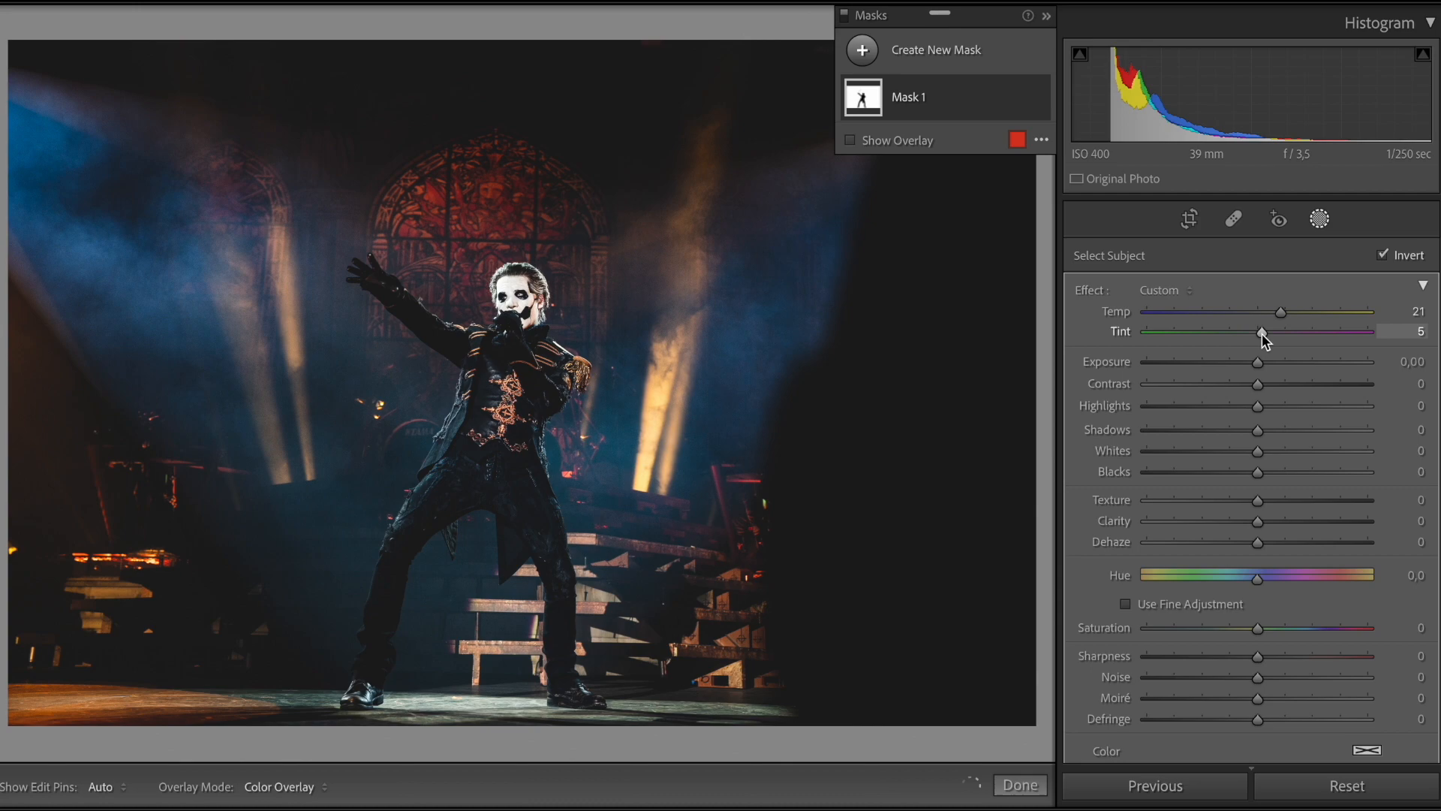
left_click_drag(1259, 331, 1274, 332)
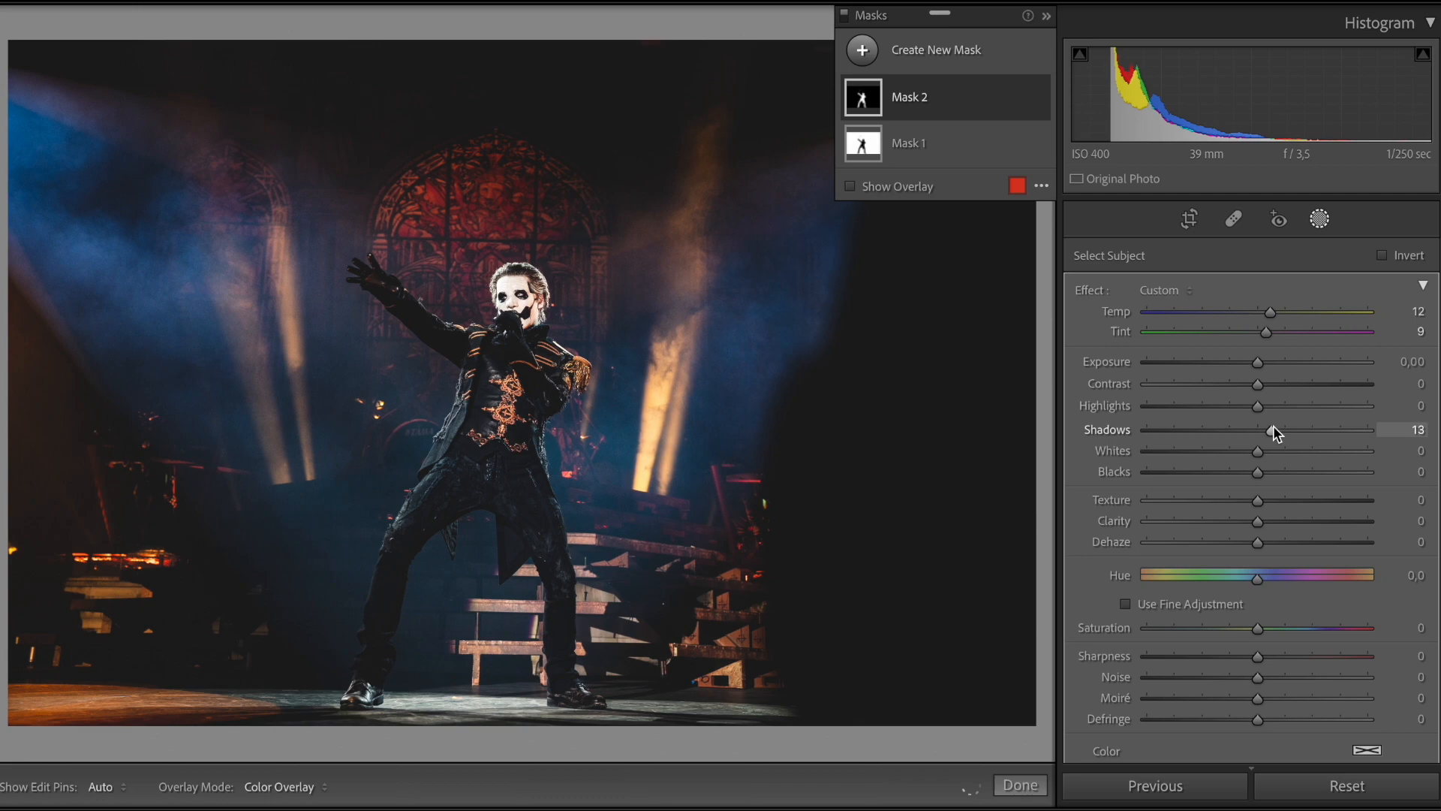
On the second singer mask, lift shadows to 13 alongside temp 12 and tint 9
left_click_drag(1264, 430, 1270, 430)
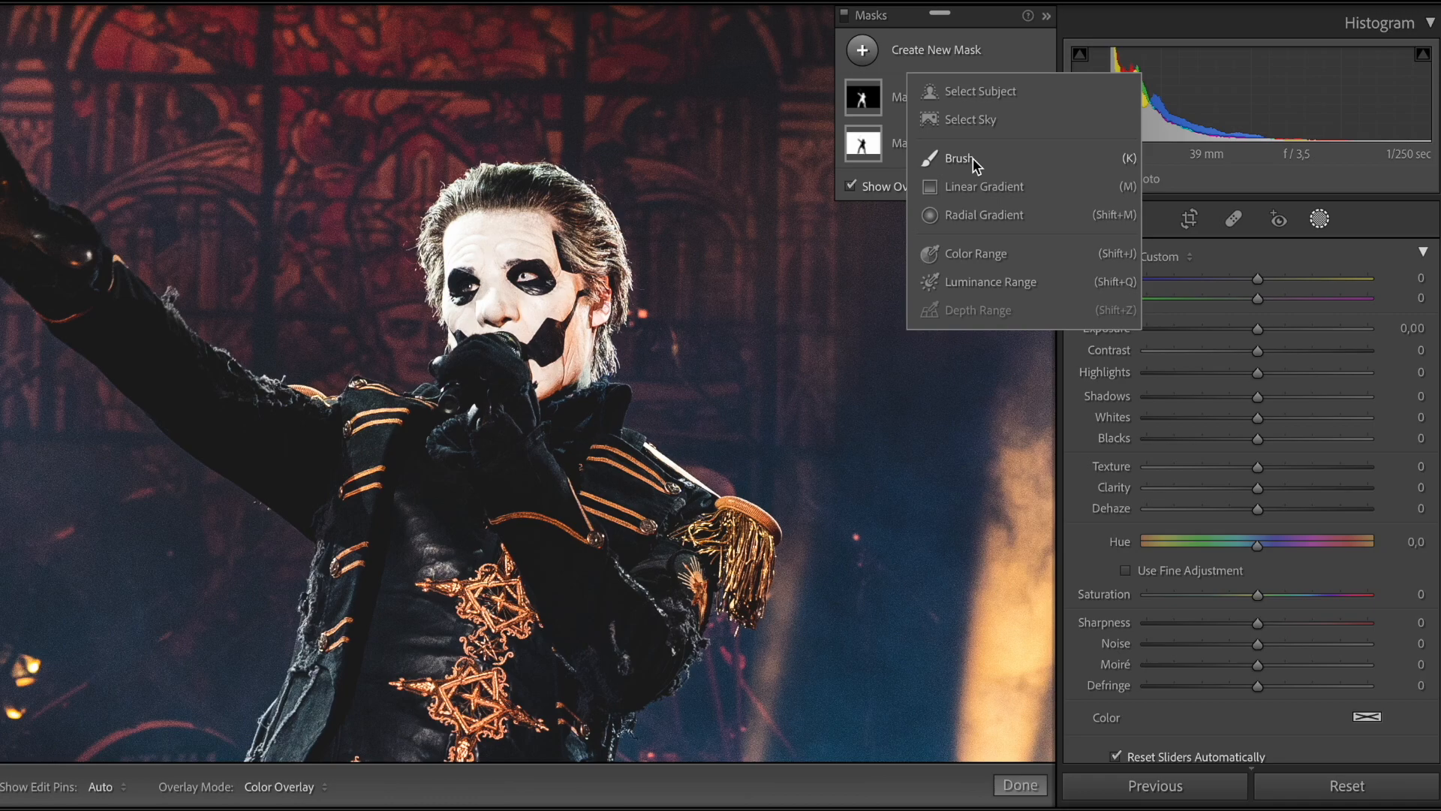
Brush Mask 3 over the singer's face and pull its highlights to −56
left_click(947, 158)
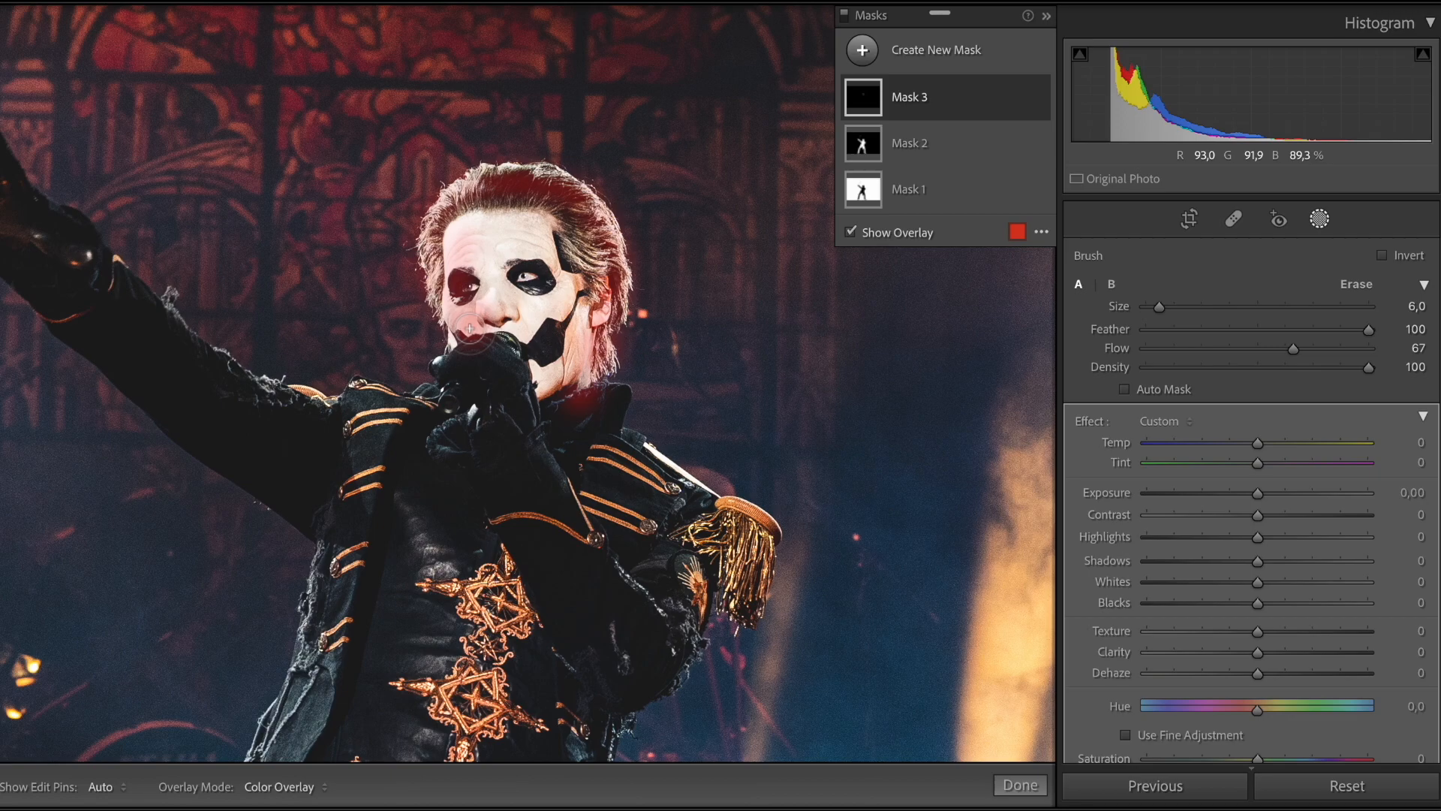
left_click_drag(1258, 537, 1195, 537)
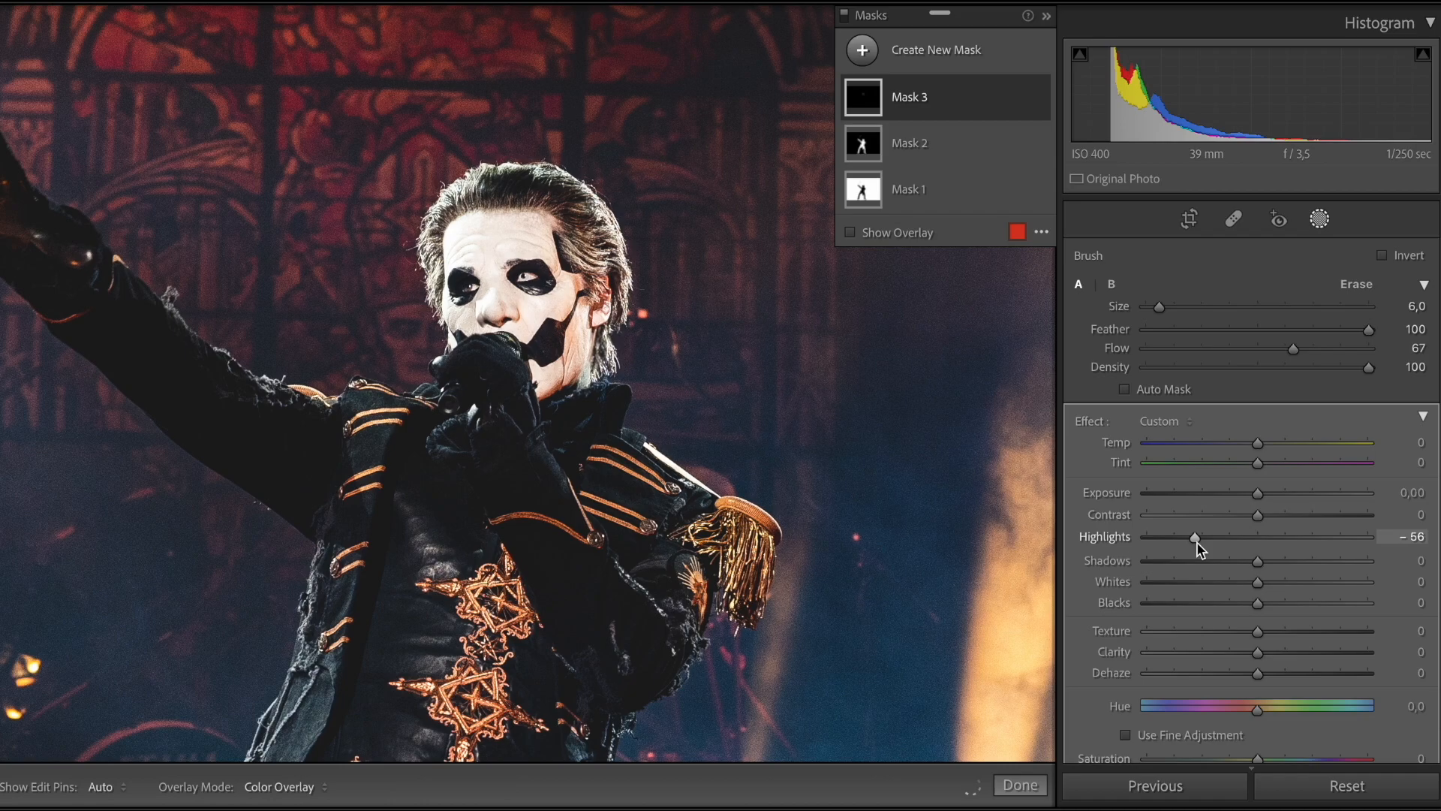
left_click_drag(1194, 538, 1208, 538)
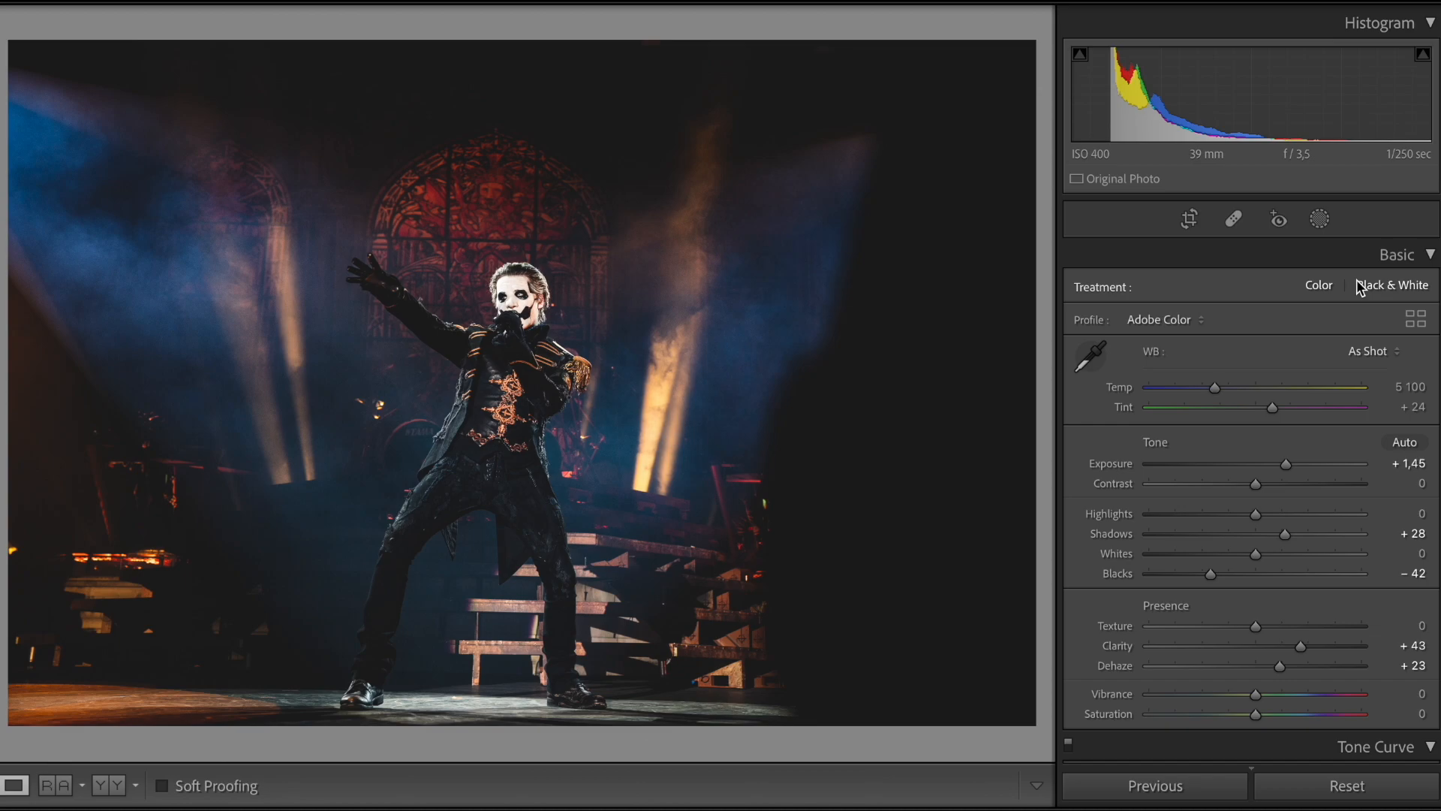
Straighten the singer photo by −0.92° with Crop & Straighten and apply it
left_click(1188, 219)
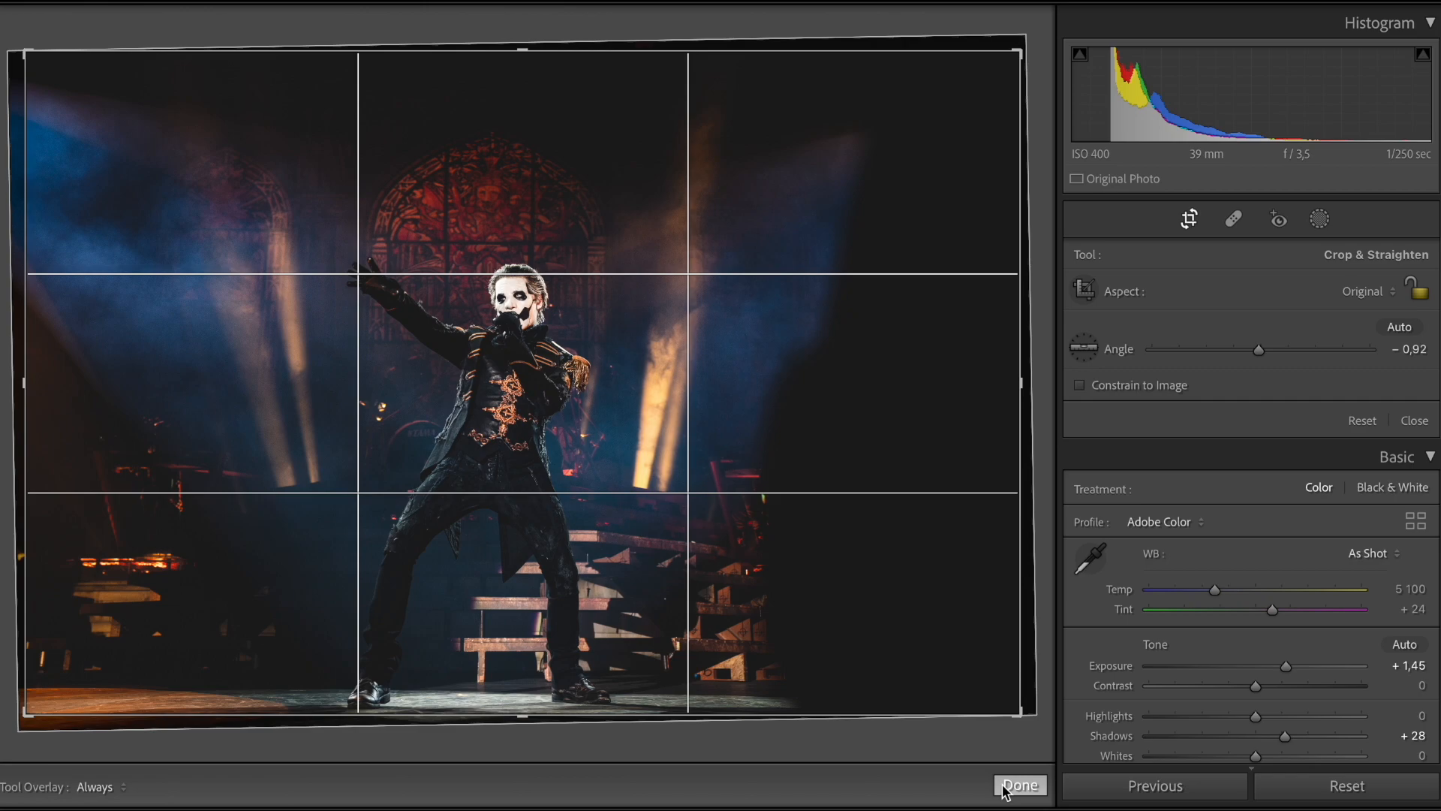
left_click(1020, 786)
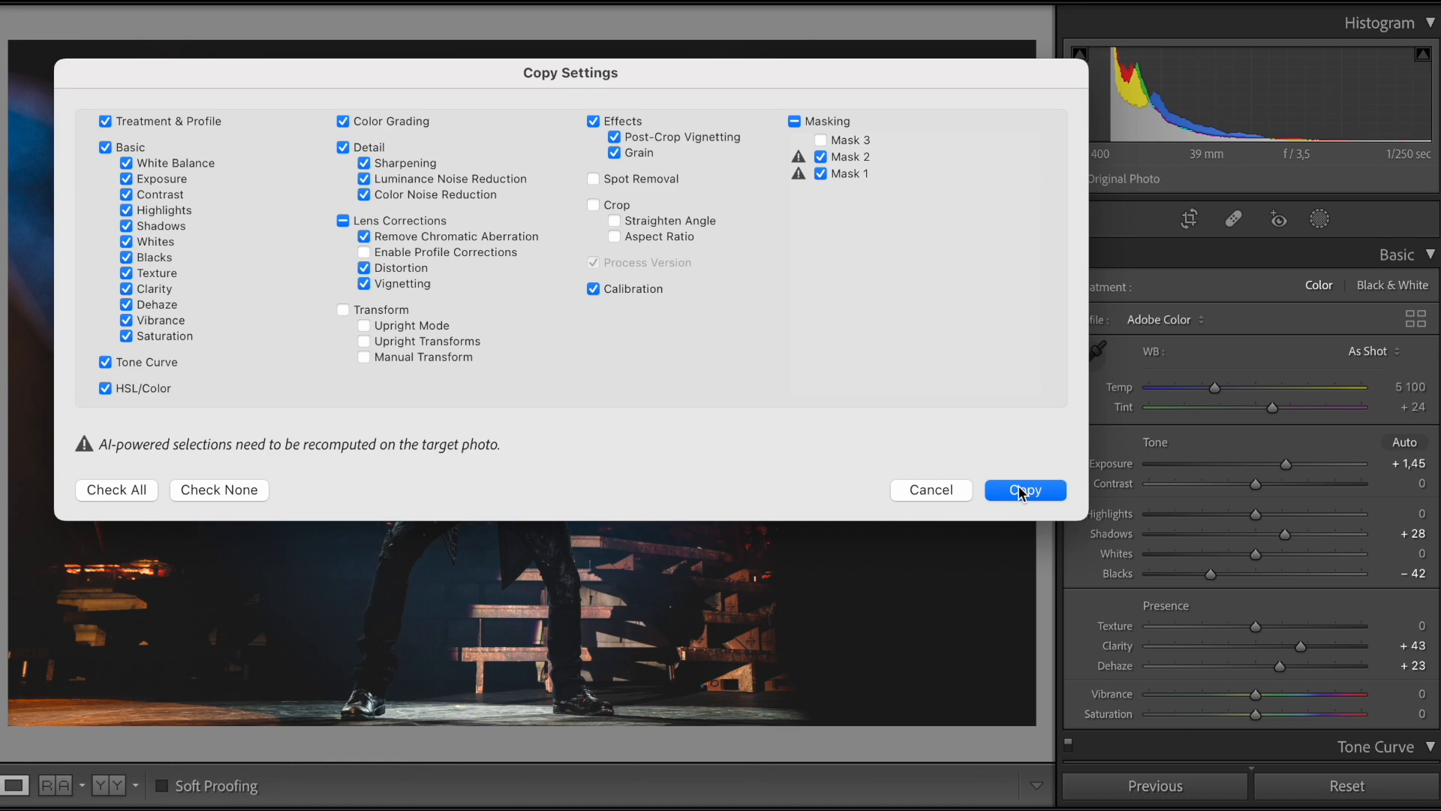
Copy the singer photo's settings, excluding Mask 3 and the crop
left_click(1025, 489)
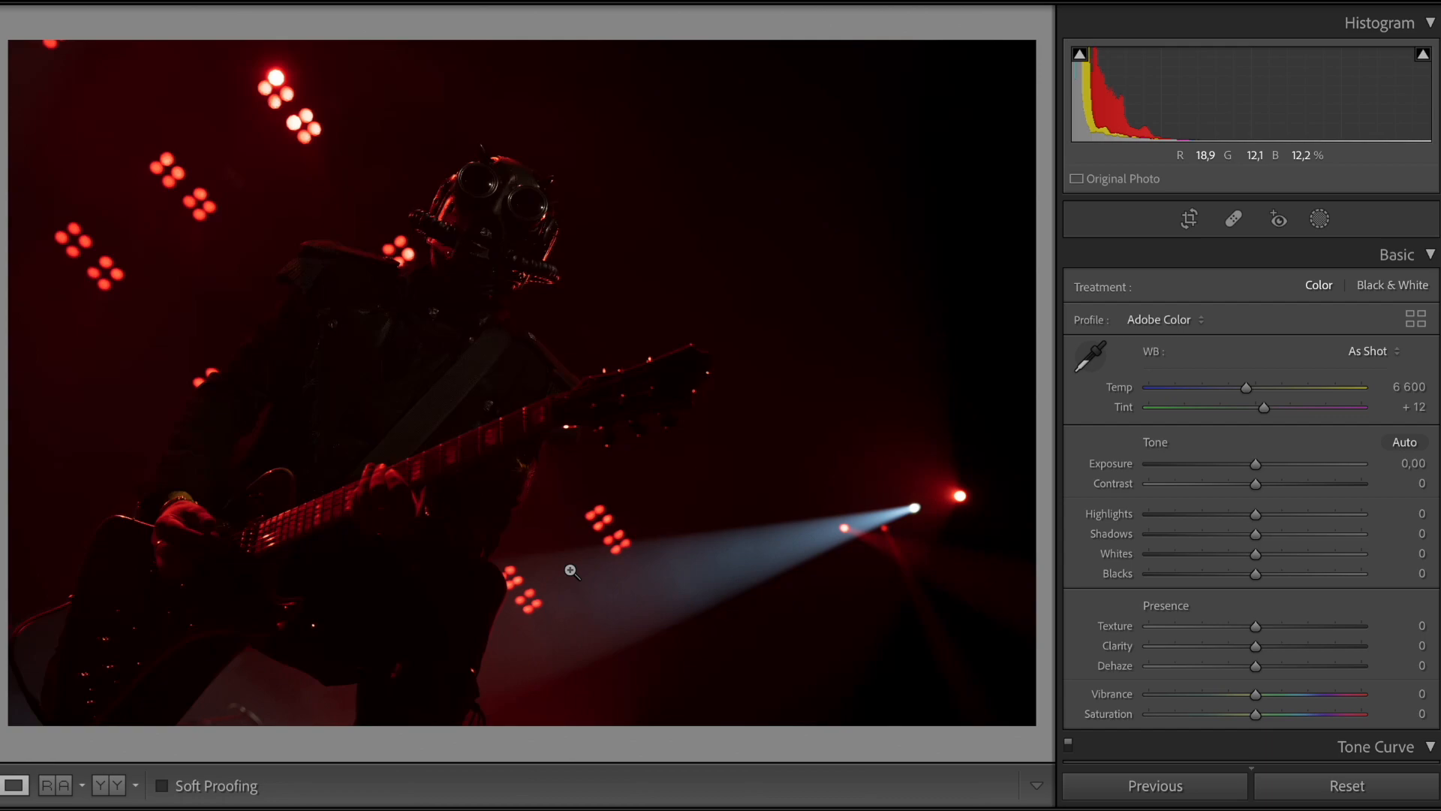
Paste settings on the red guitarist photo, set contrast +29, then move to the white-guitar photo
left_click(1405, 441)
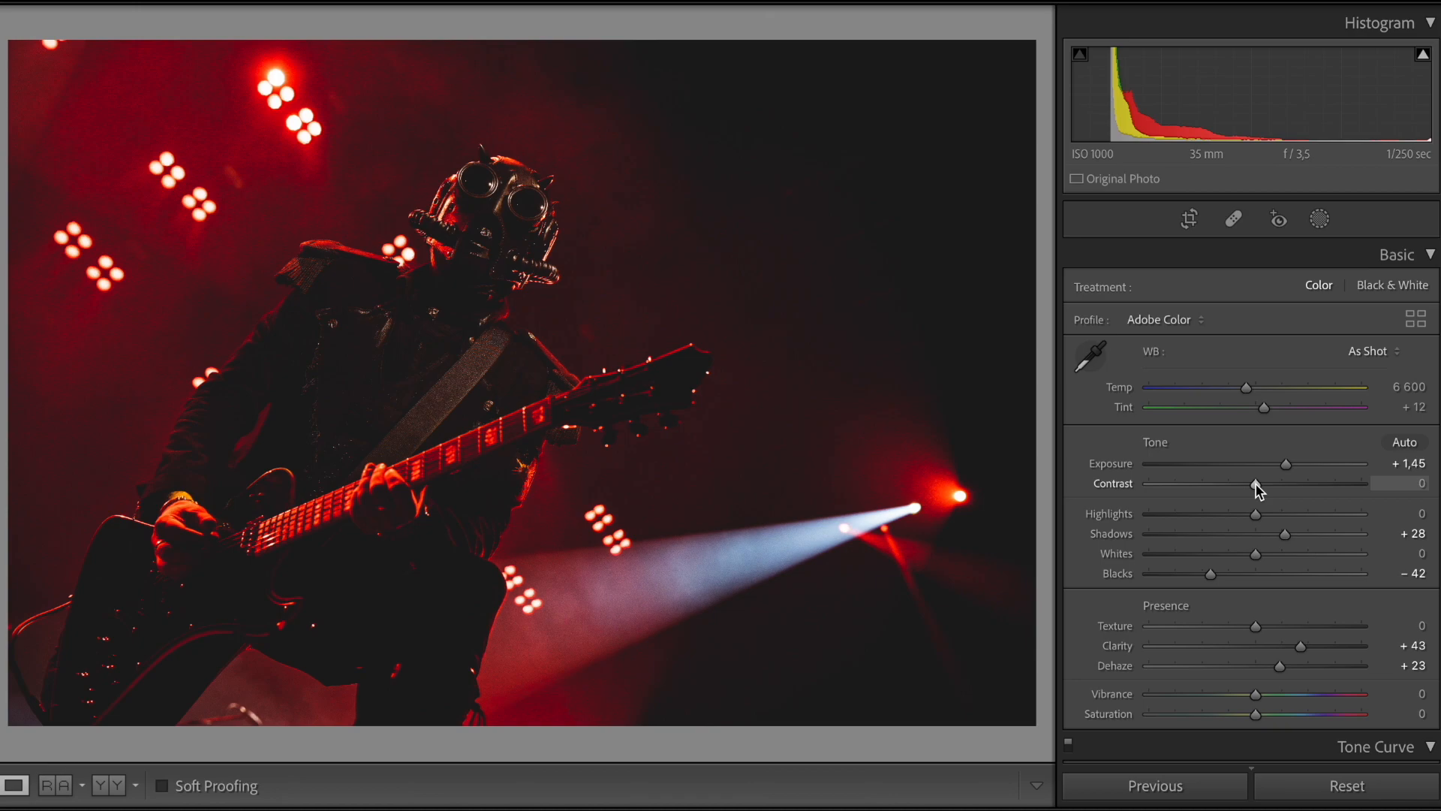
left_click_drag(1286, 464, 1295, 463)
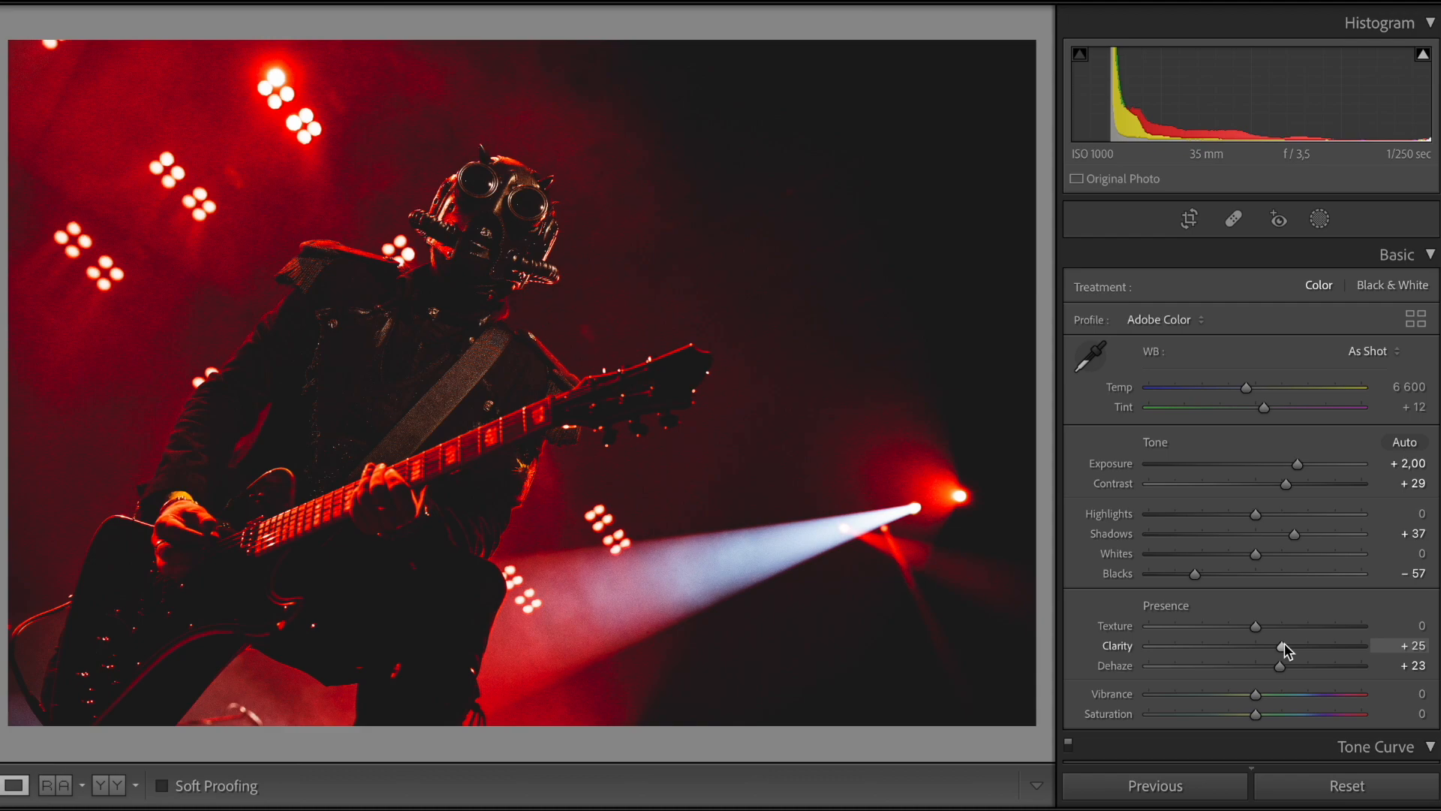
left_click(1189, 220)
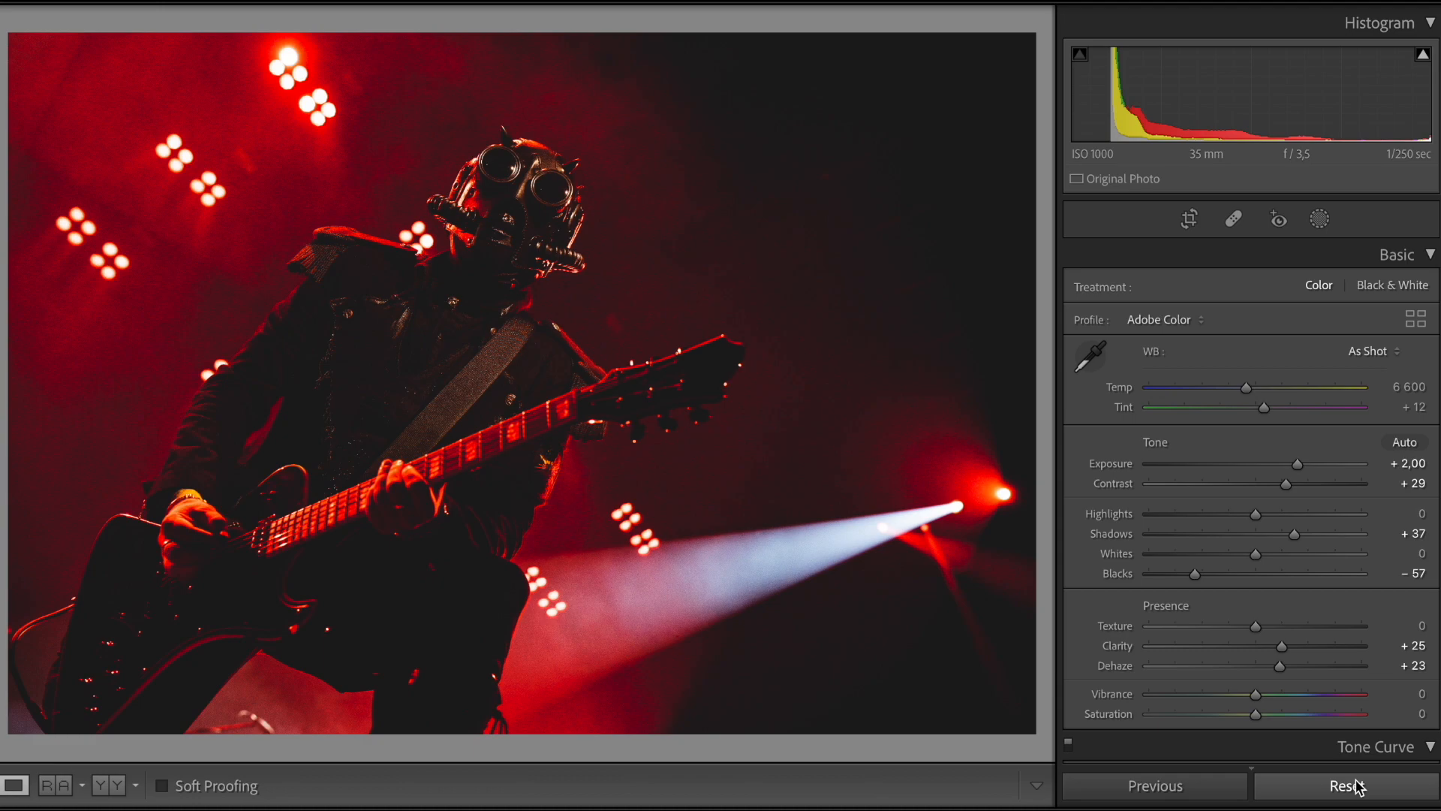
left_click(1347, 785)
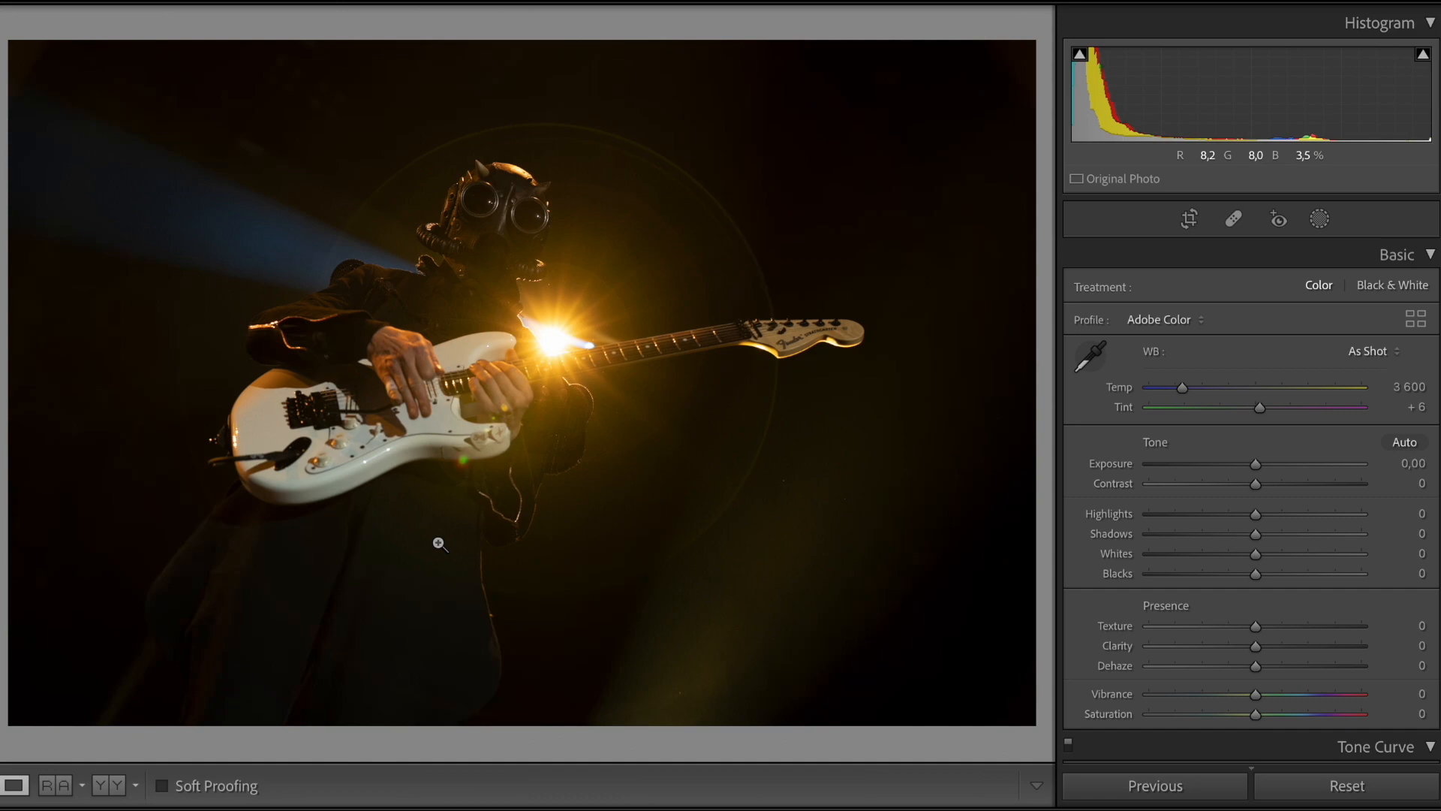
Paste settings on the white-guitar photo, set contrast +28, shadows +50 and temp 3721
left_click(1405, 441)
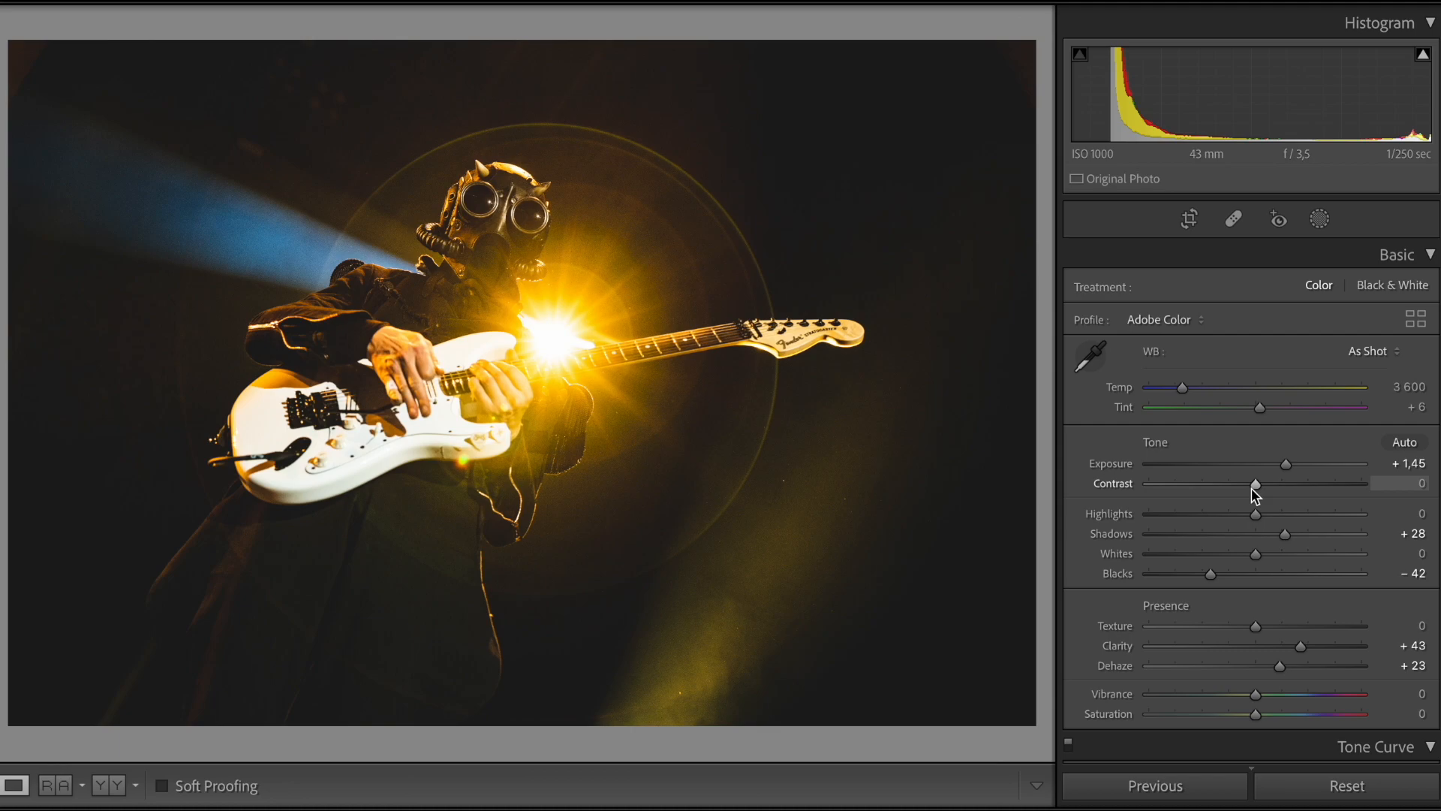
left_click_drag(1295, 464, 1277, 464)
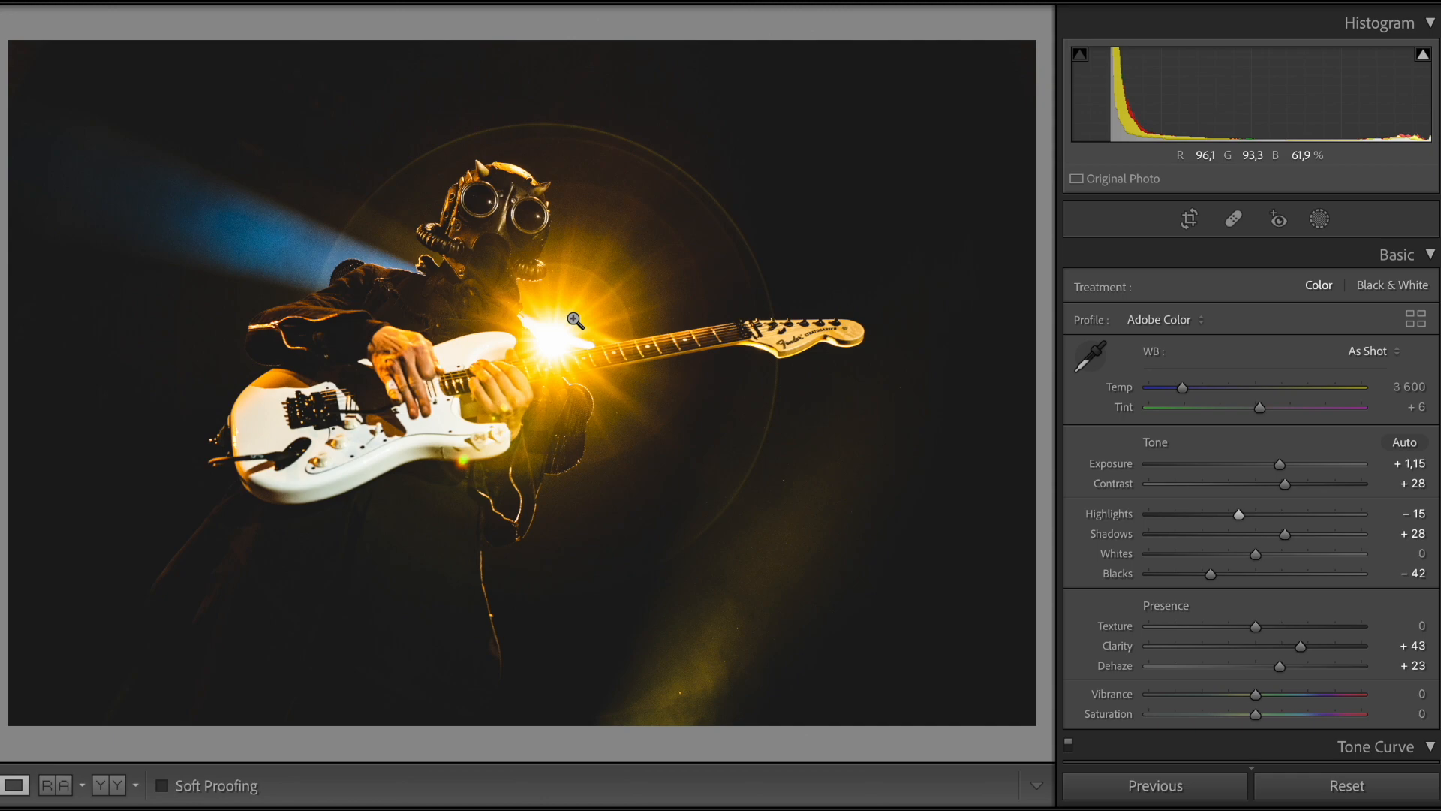
left_click_drag(1287, 534, 1309, 534)
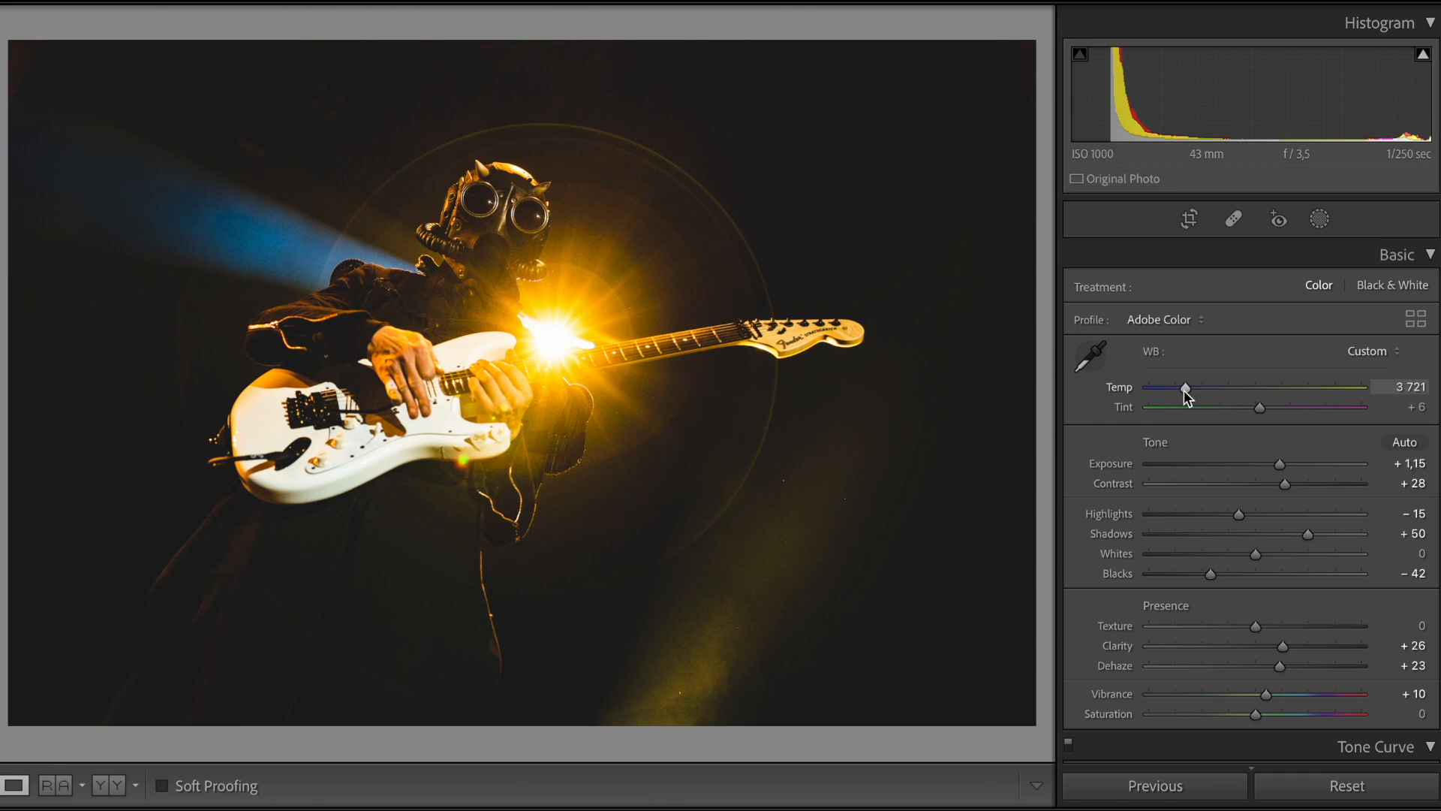
left_click_drag(1184, 387, 1189, 387)
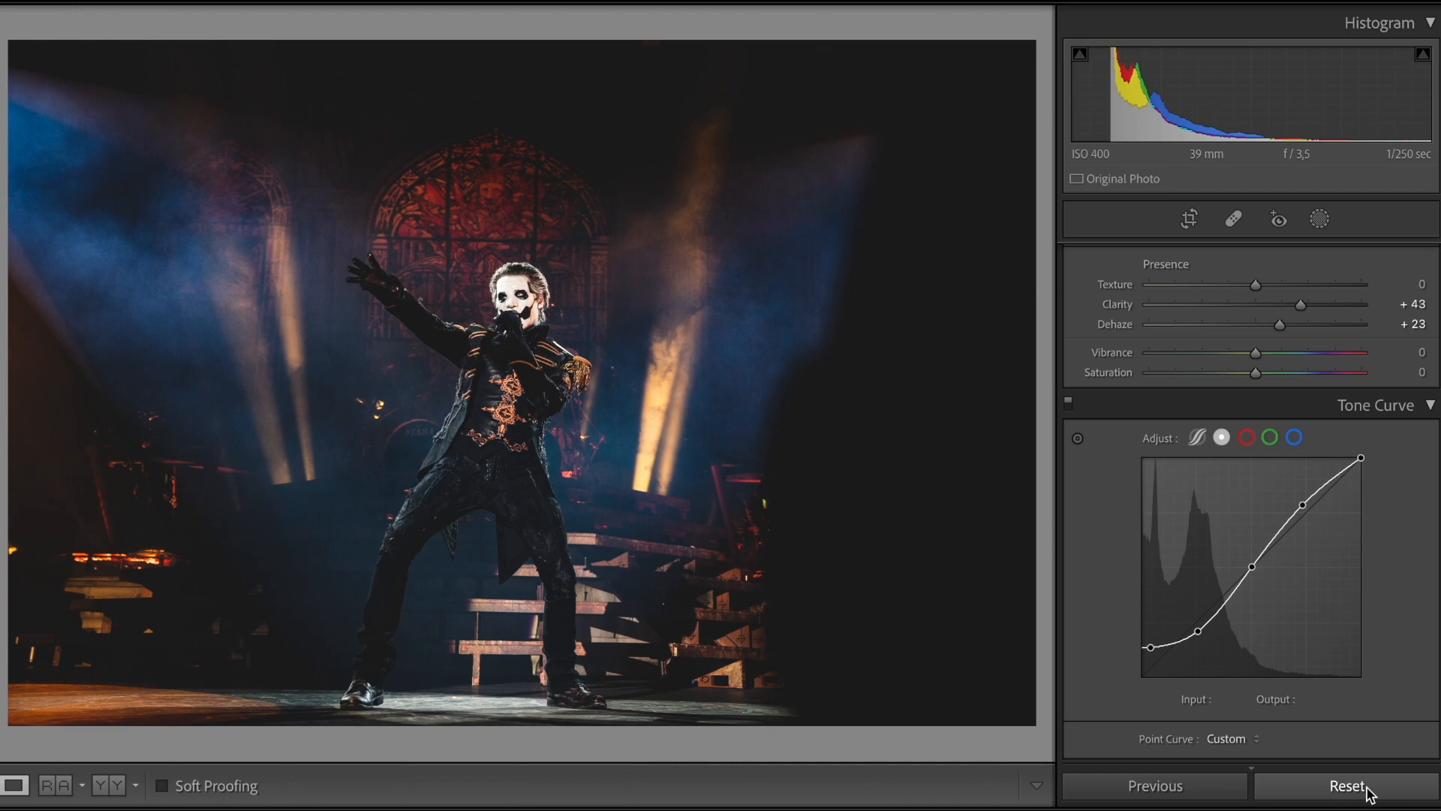
Reset the red-lit guitarist photo's develop settings back to defaults
left_click(1346, 784)
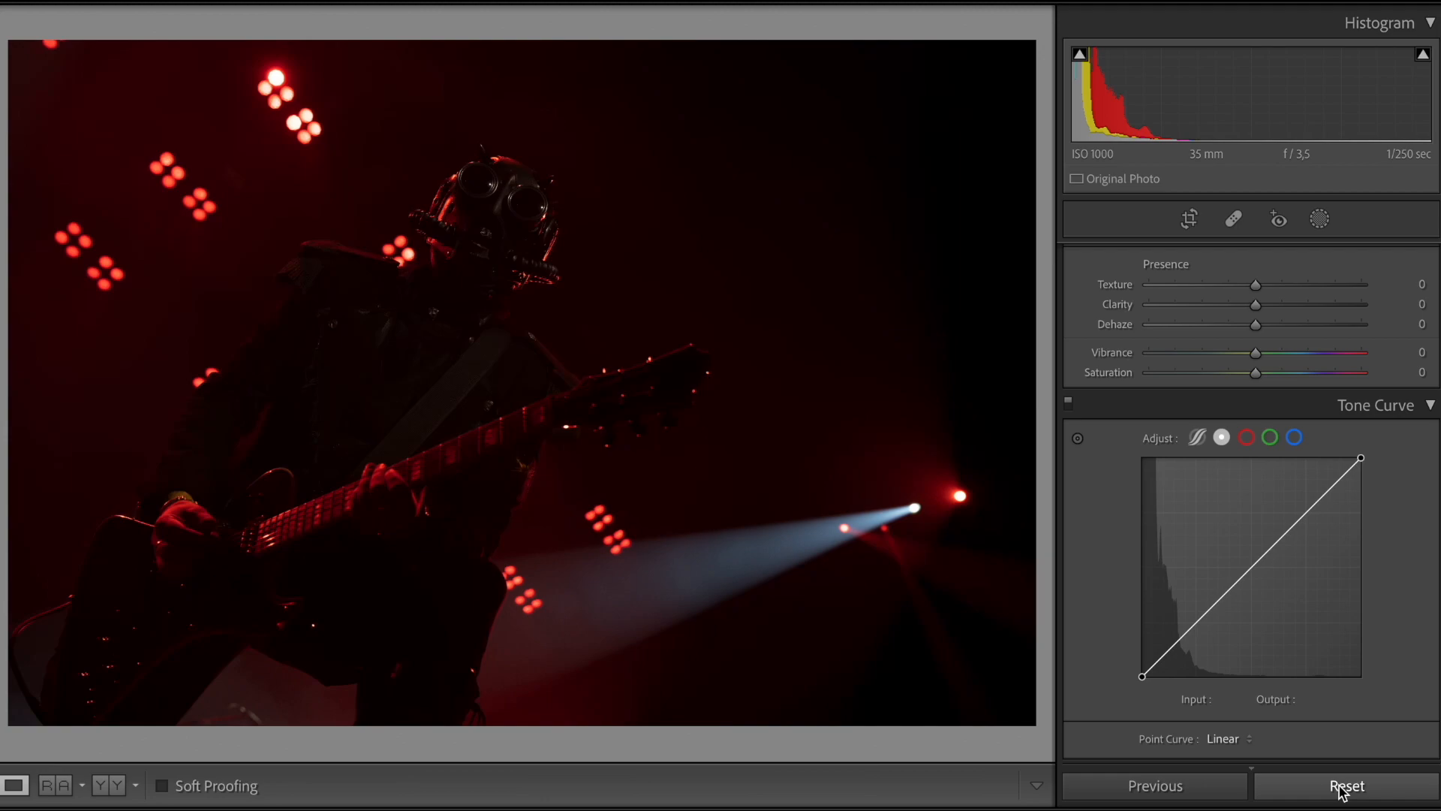